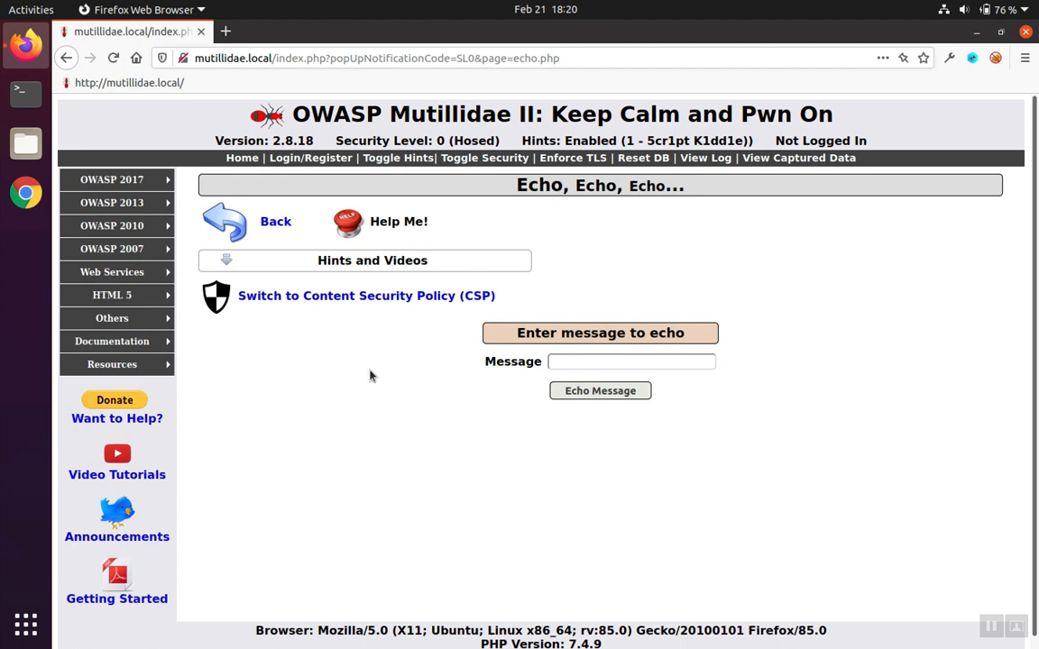
Echo the message !@#$%^&*()[]\{}|;':",./<>? so the results line reflects the symbols back.
left_click(632, 361)
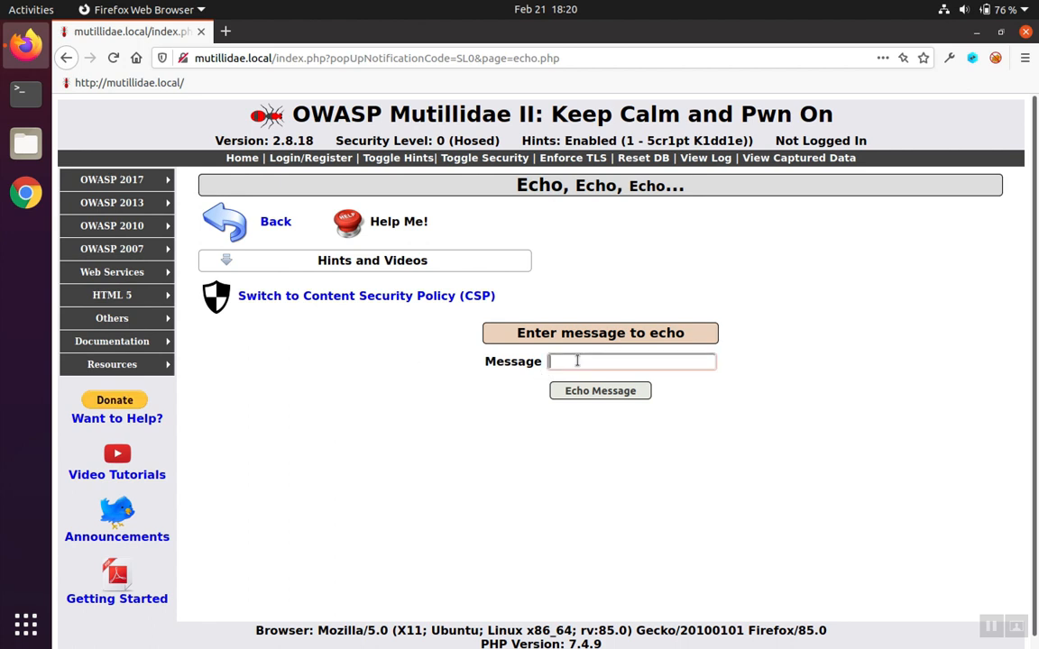
left_click(632, 360)
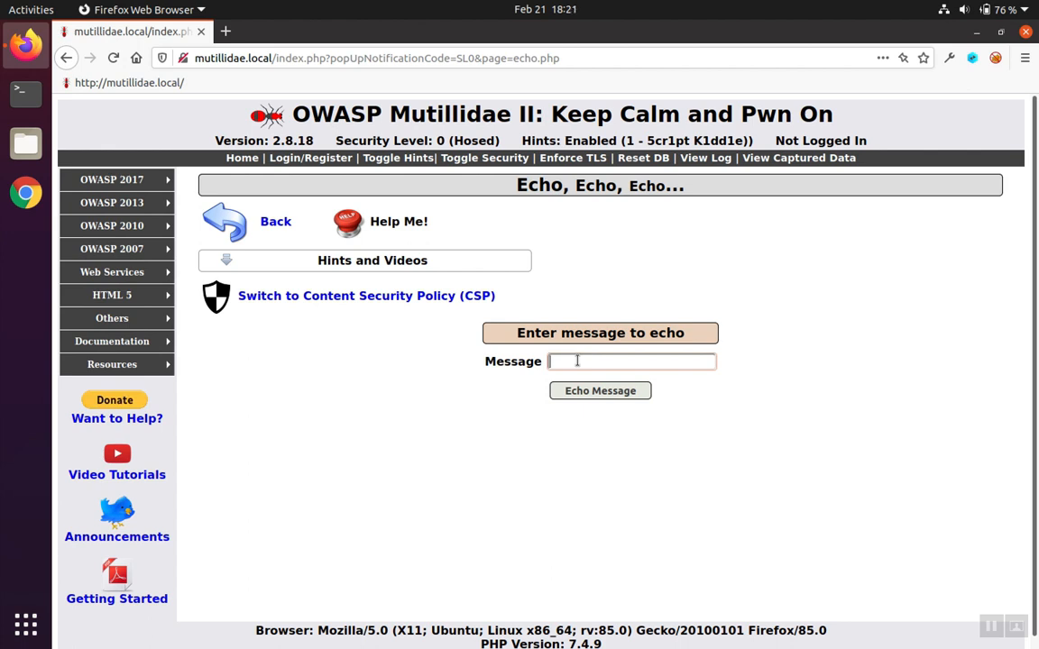
type("!@#$%^")
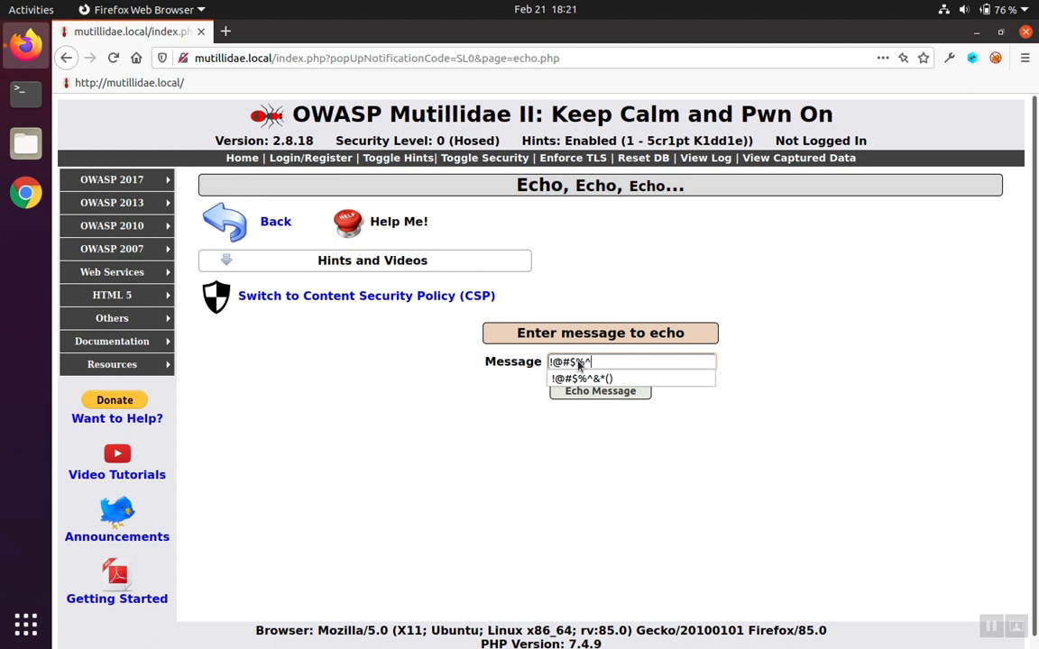
type("&*()")
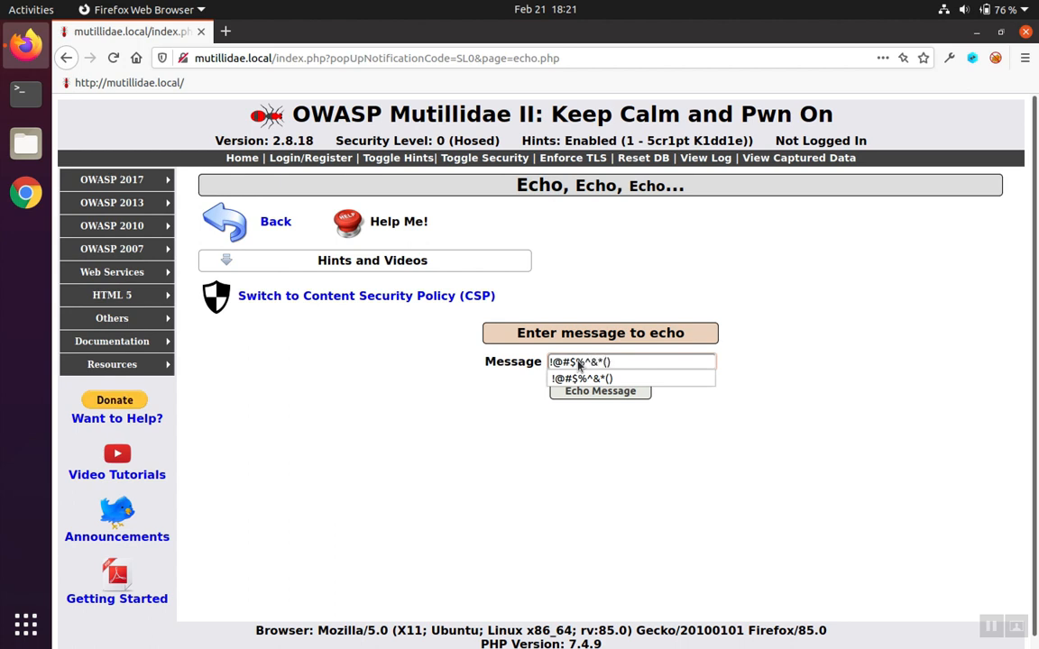
type("[]\\{}|;':\"")
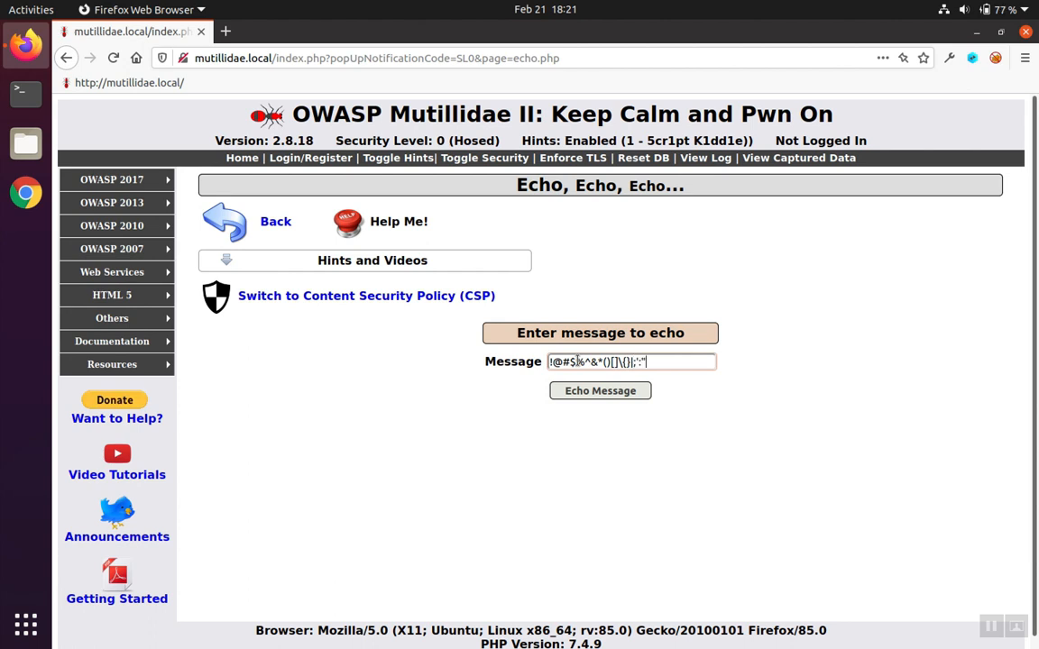
type("./<>?")
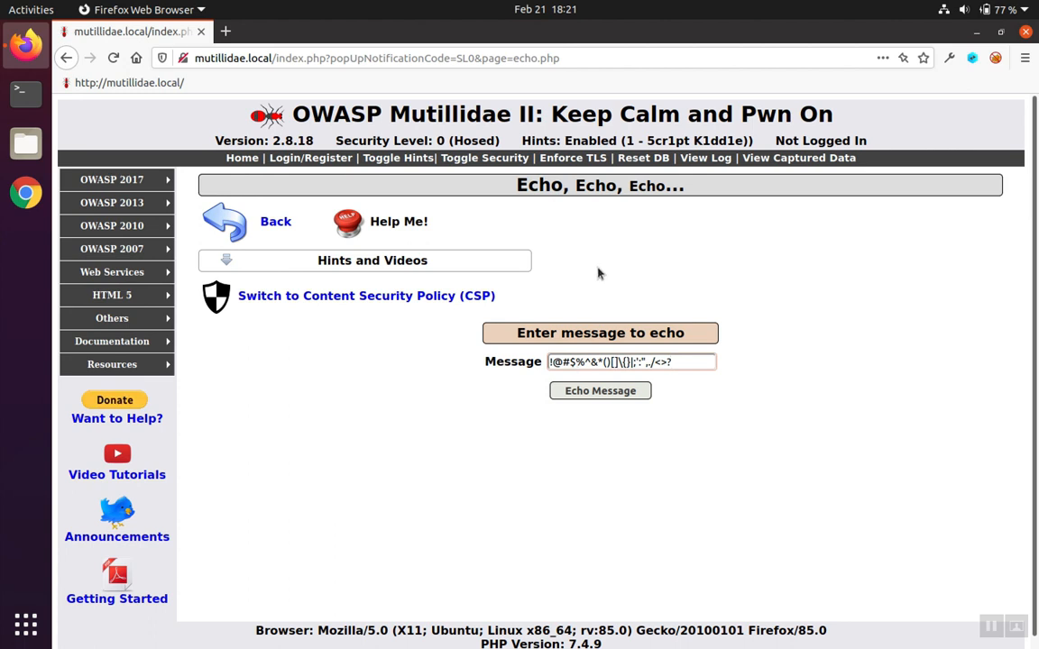
mouse_move(491, 220)
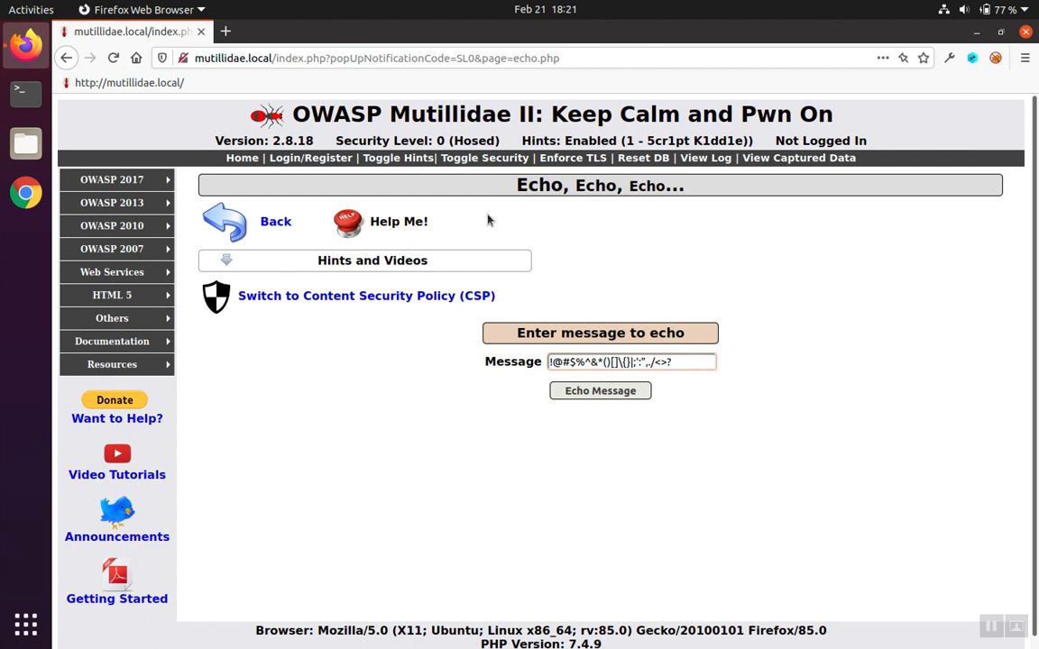
left_click(631, 361)
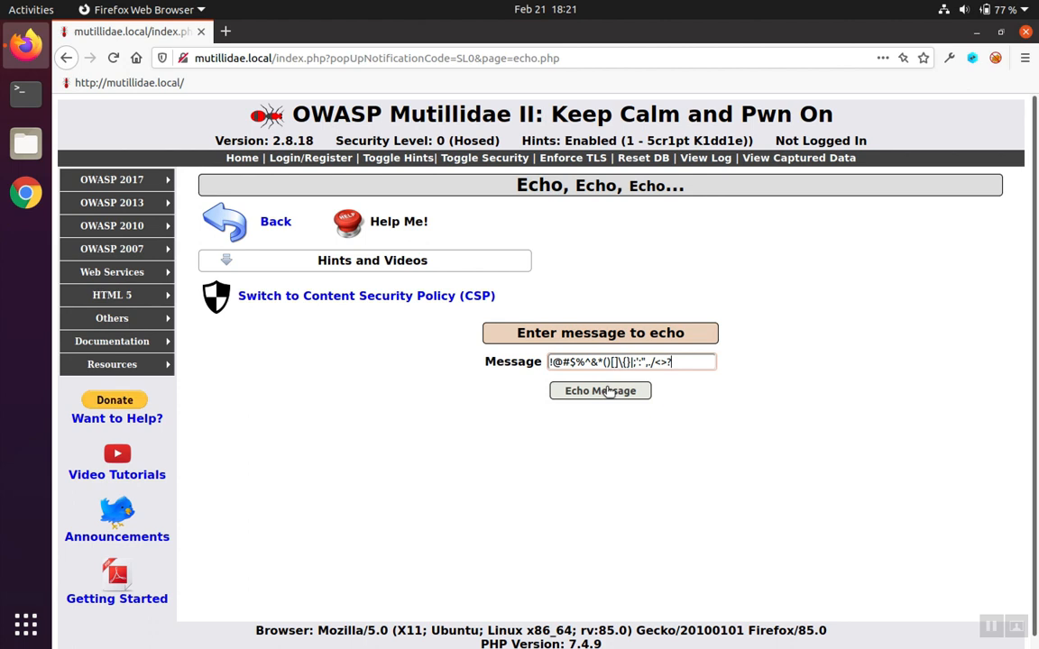
left_click(599, 390)
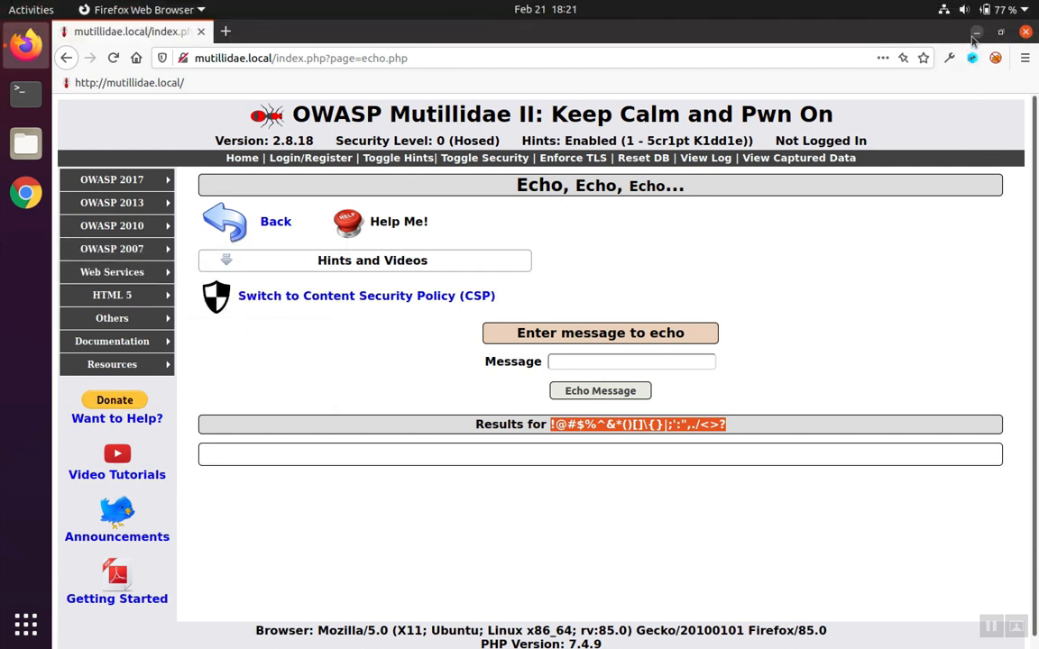
Launch Burp Suite from the desktop and set FoxyProxy to route Firefox through Burp-Suite.
left_click(976, 32)
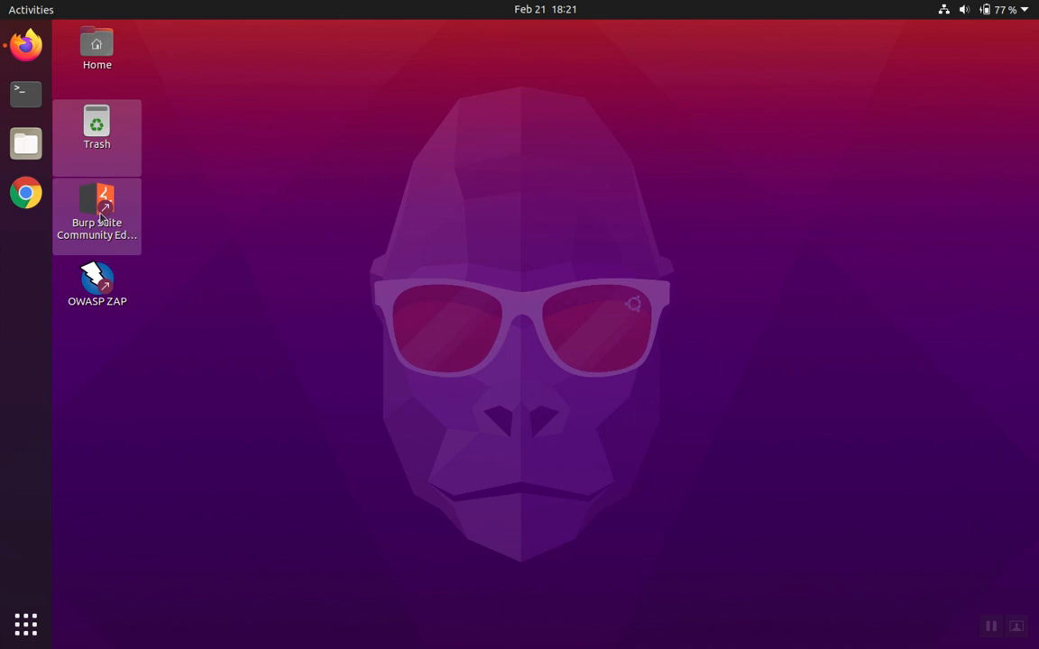
right_click(98, 216)
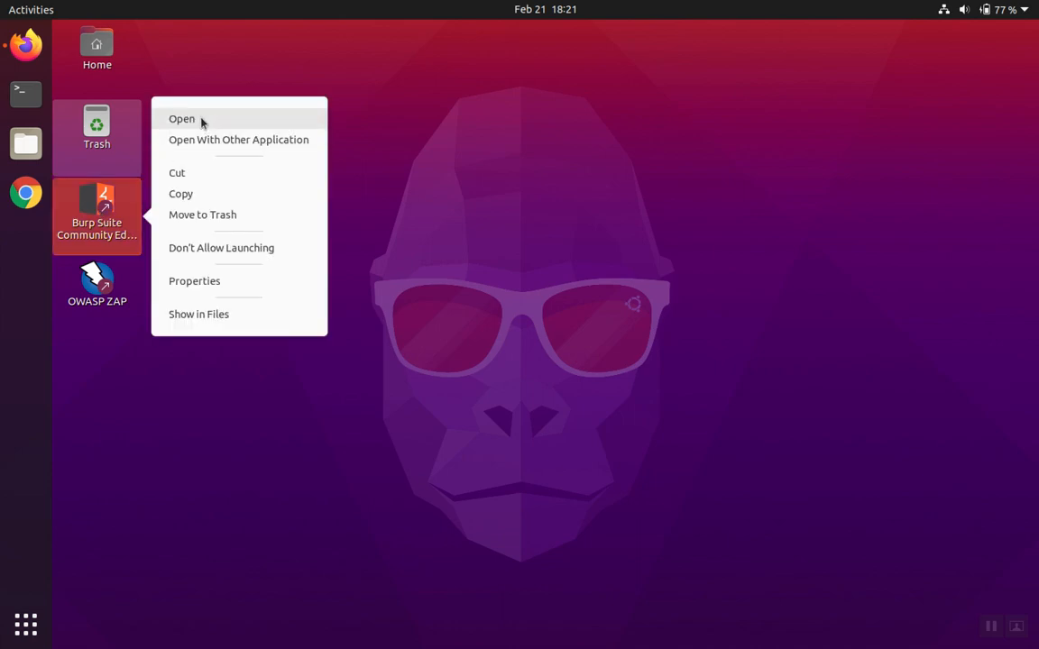
left_click(181, 120)
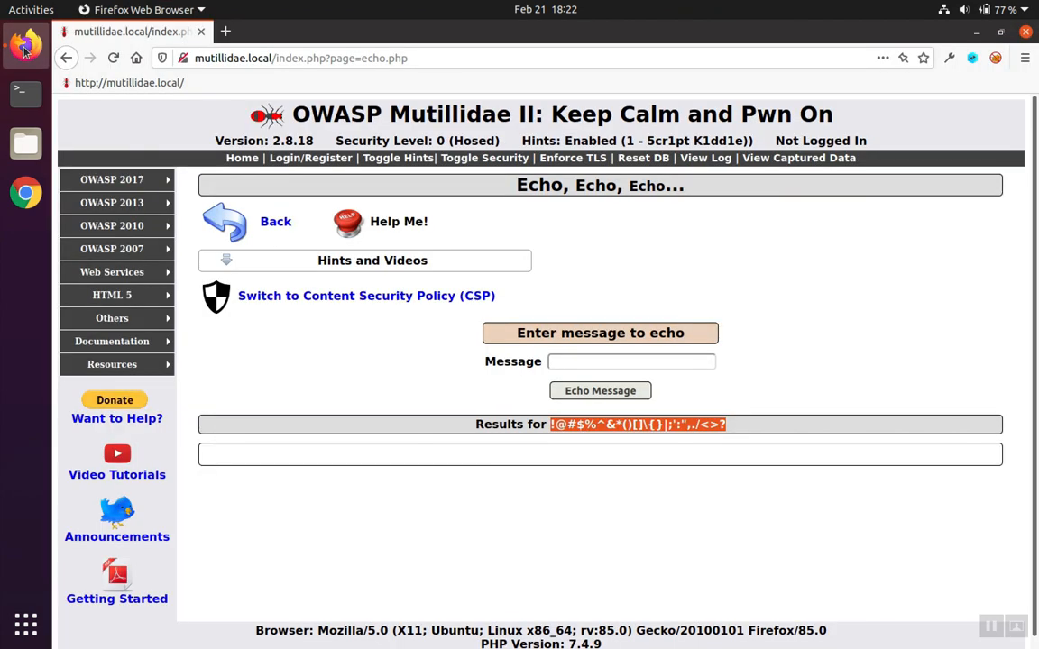
mouse_move(945, 63)
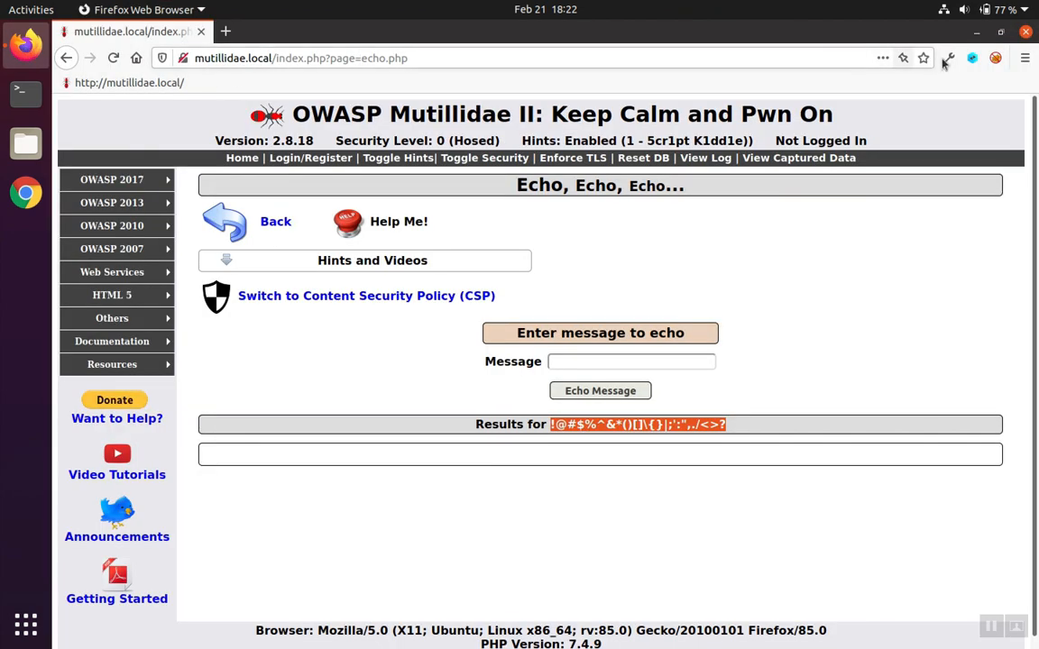
left_click(996, 57)
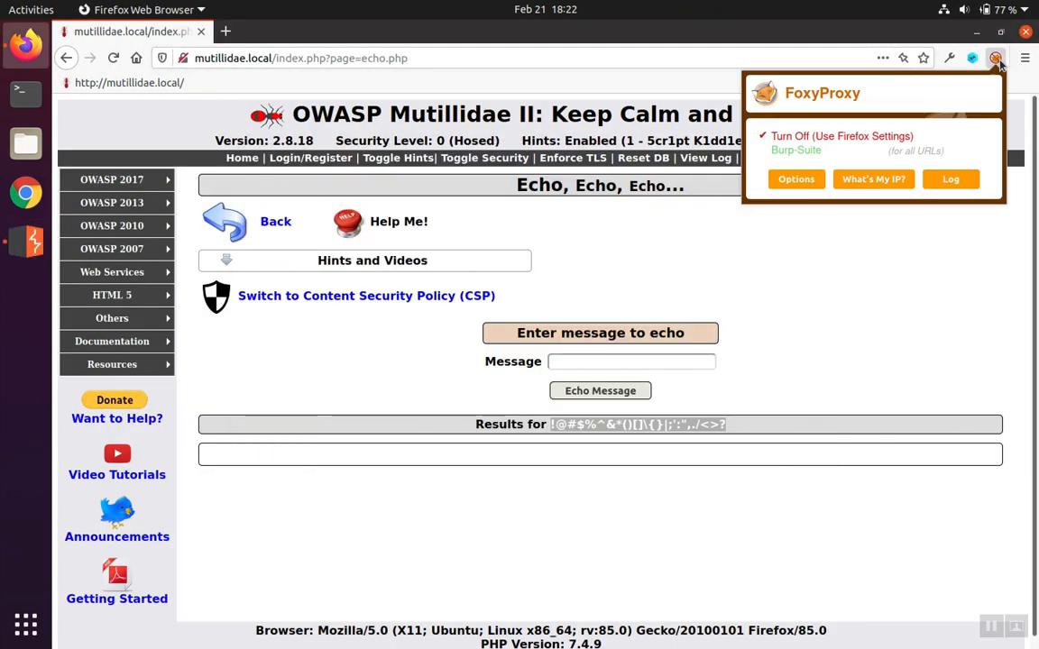
left_click(795, 150)
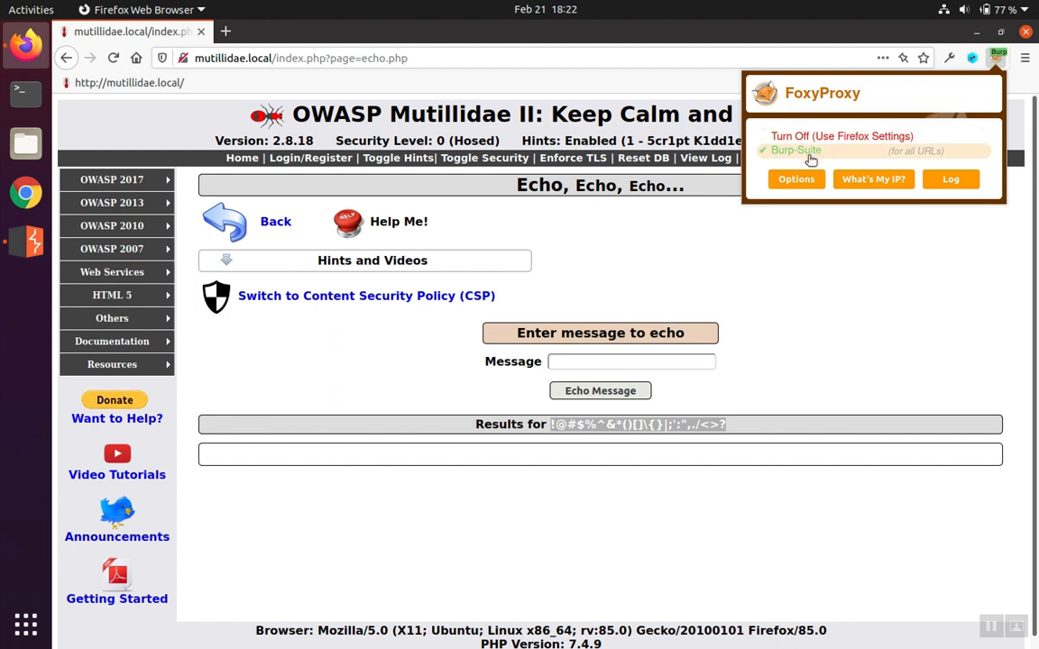
left_click(819, 350)
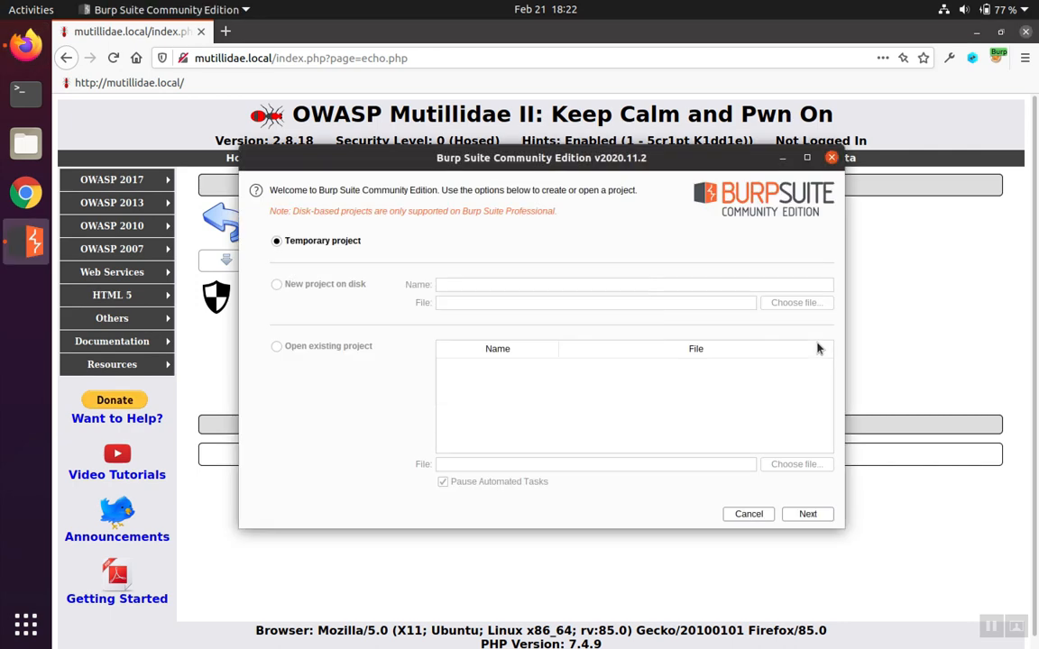
Start Burp with a temporary project and default settings.
left_click(808, 514)
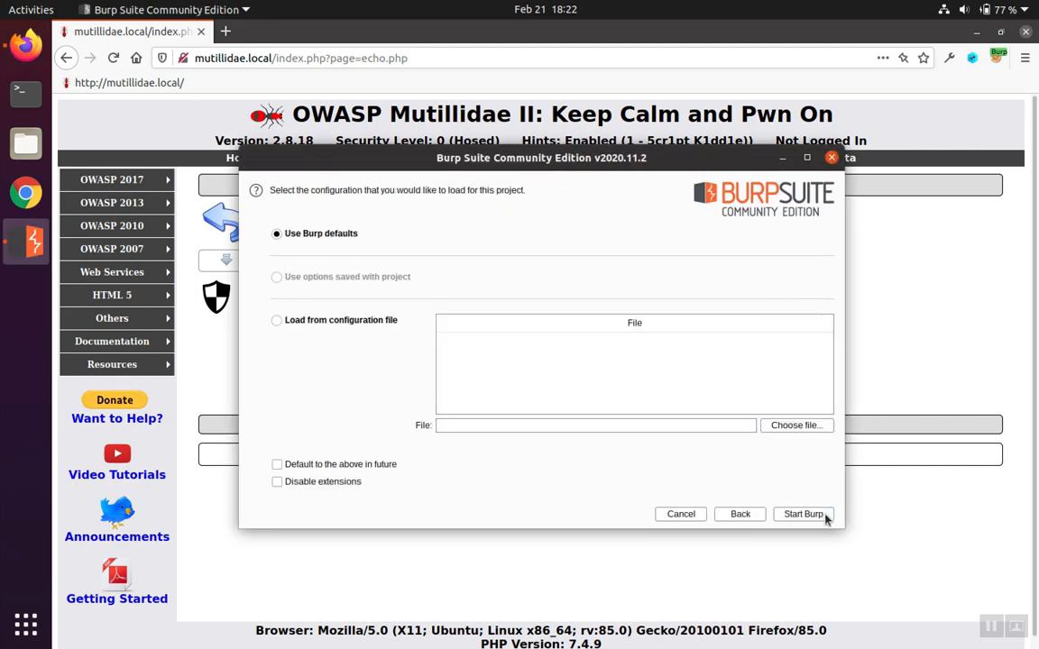
left_click(801, 512)
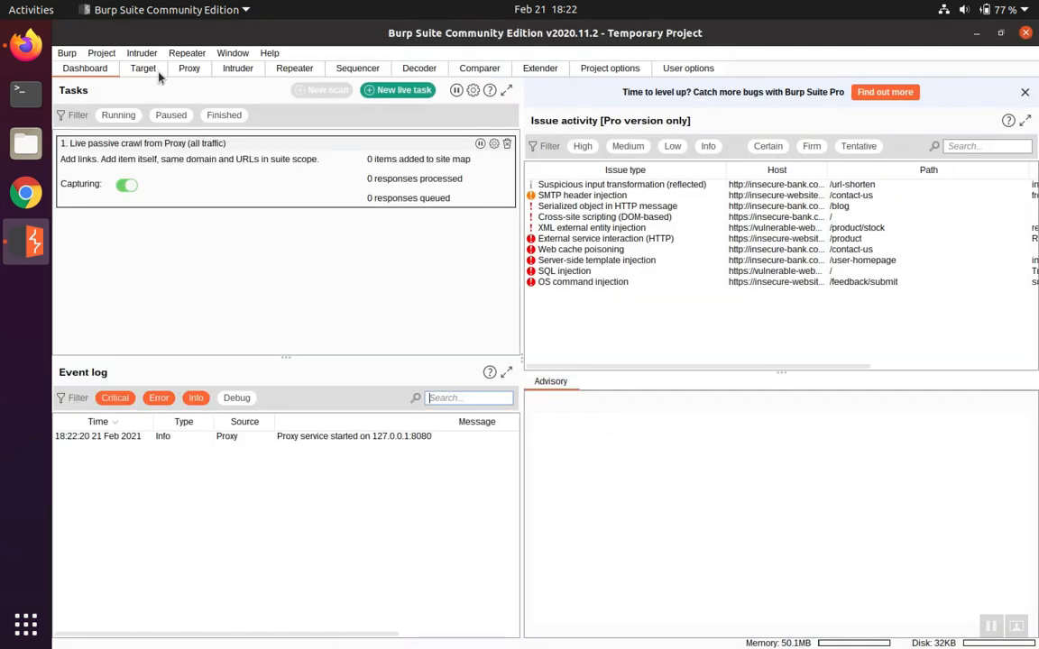
Resubmit the symbols message in Firefox so Burp's proxy intercepts the echo POST.
left_click(189, 68)
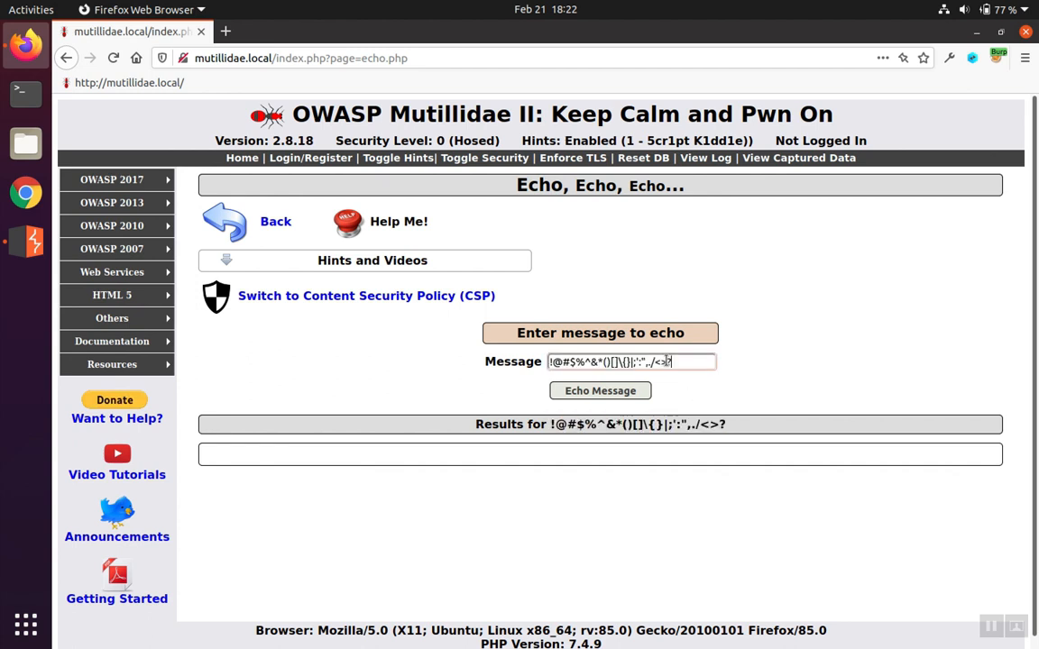
left_click(599, 389)
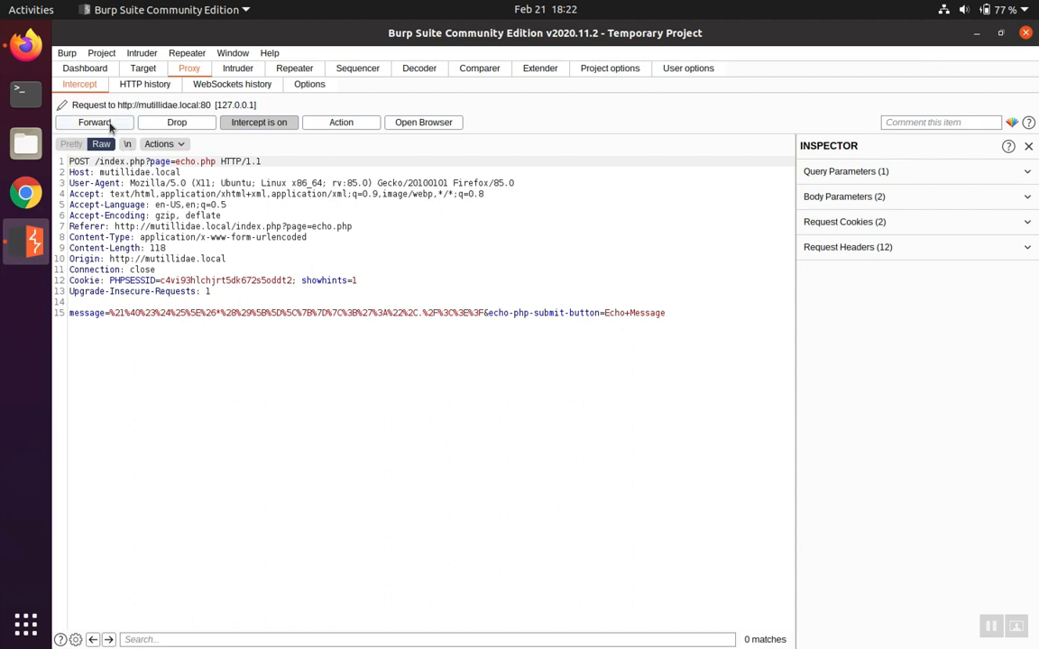
Forward the echo POST and locate 'Results for' with the echoed symbols in its HTTP history response.
left_click(94, 122)
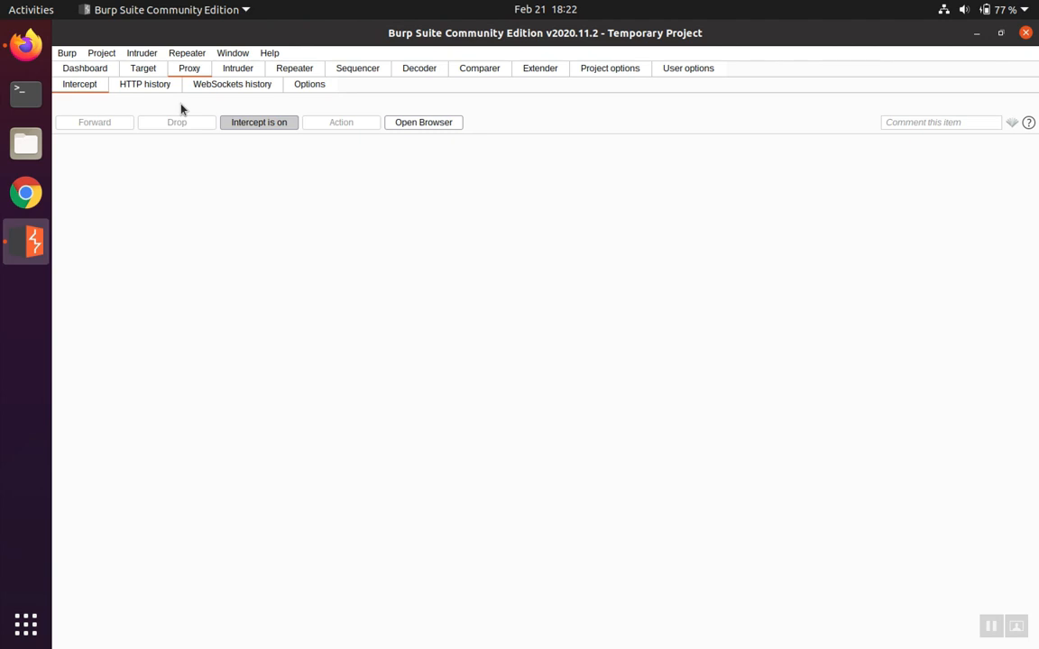
left_click(144, 85)
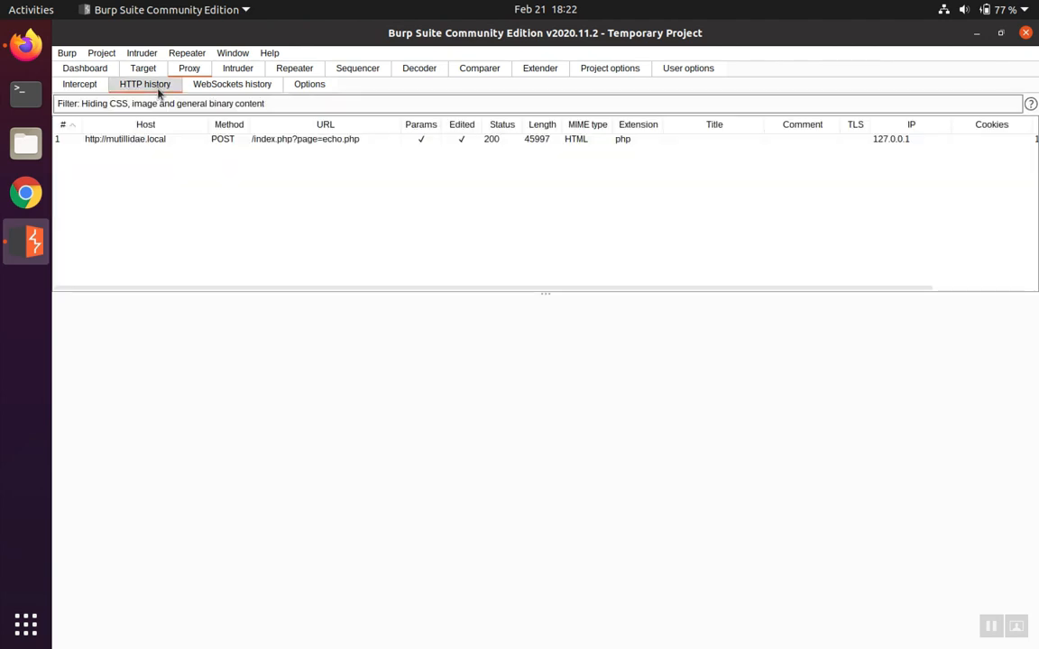
left_click(125, 139)
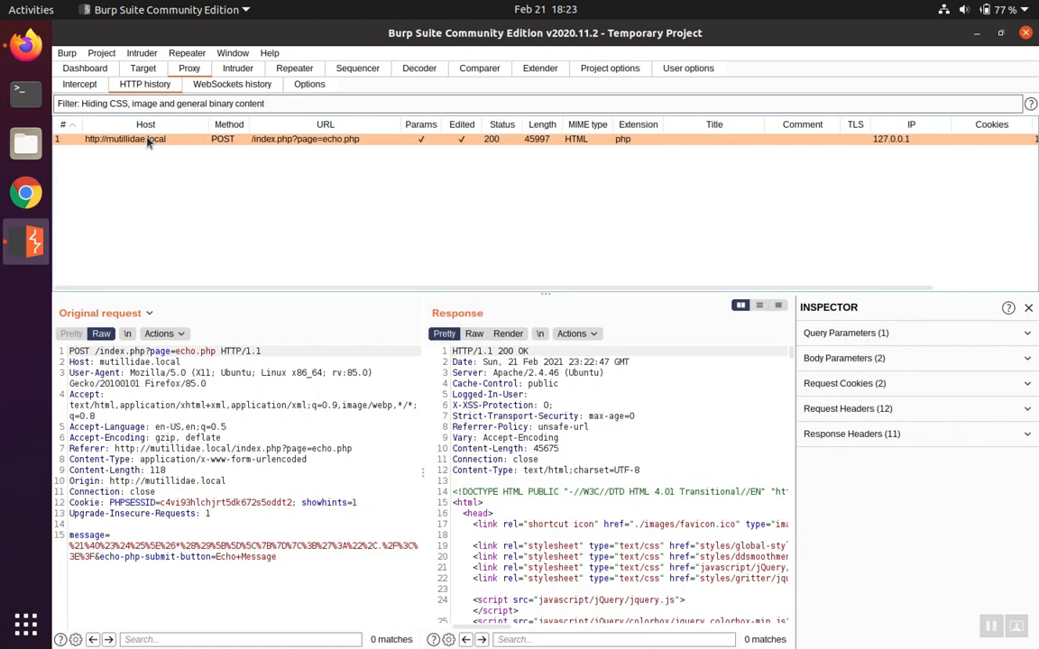
mouse_move(593, 460)
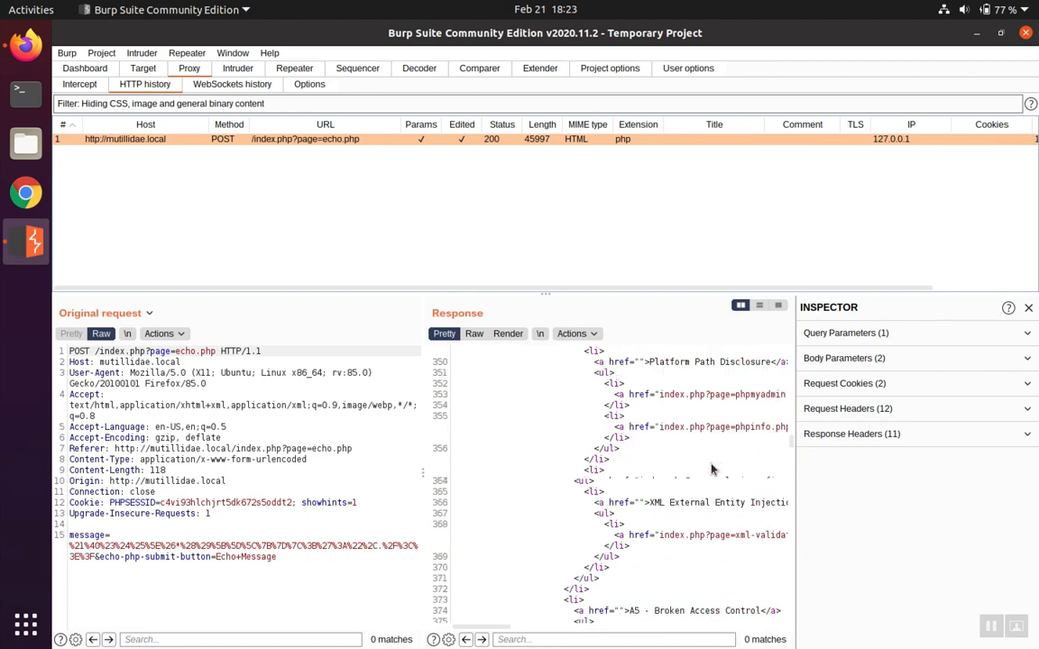
scroll("down", 3)
type("Results for")
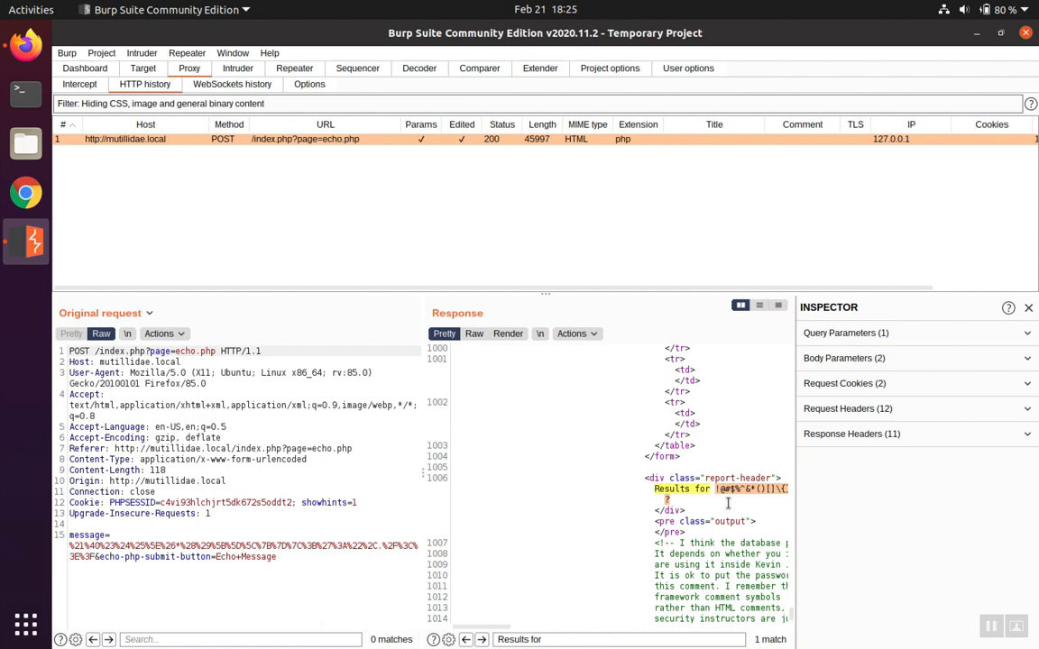
key("alt+Tab")
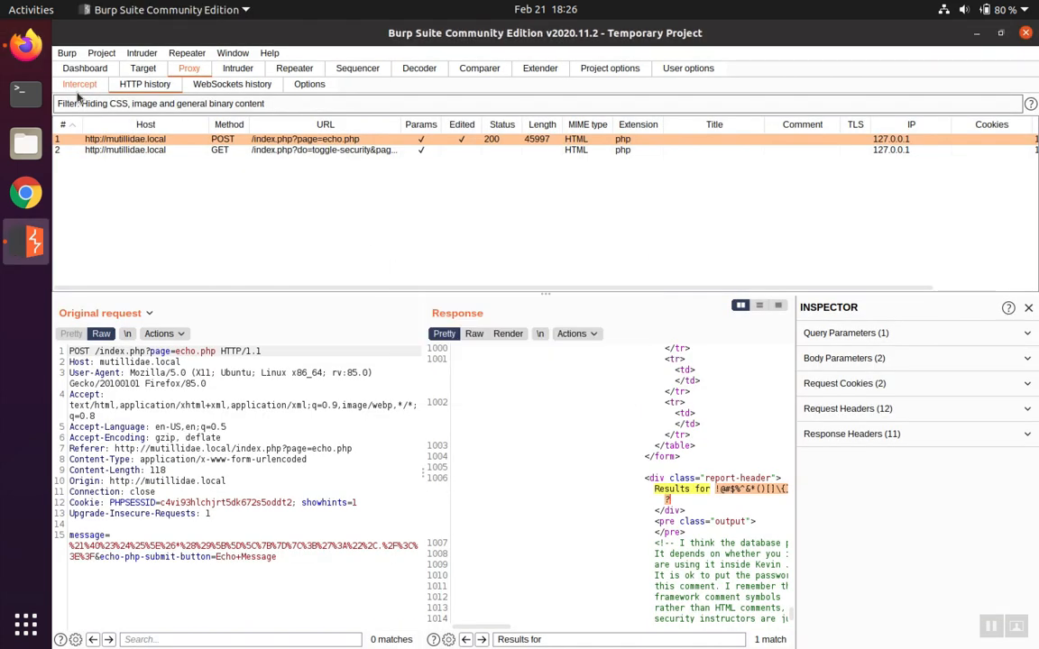
Toggle security to level 5 and submit !@#$%^&*()[]\{}|;'", dismissing the malicious-characters alert.
left_click(80, 85)
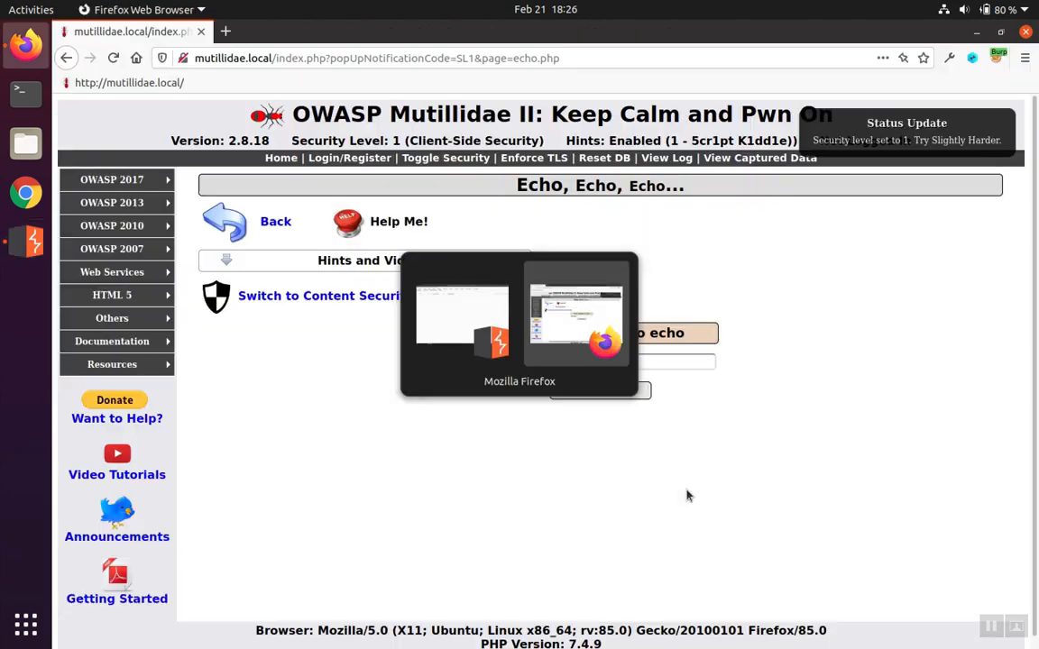
left_click(444, 159)
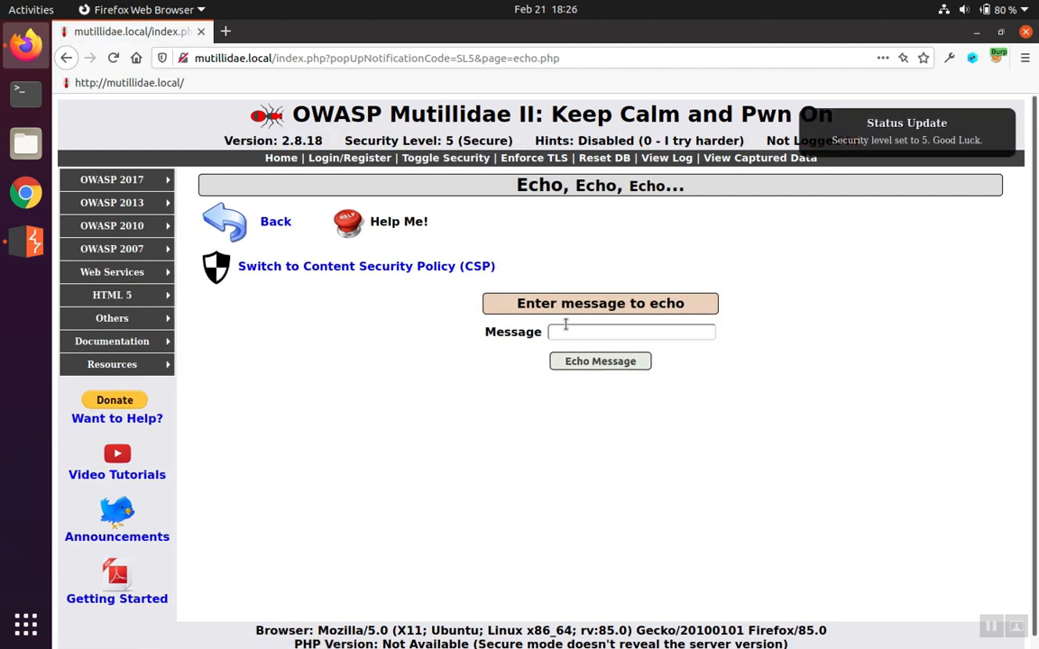
left_click(631, 332)
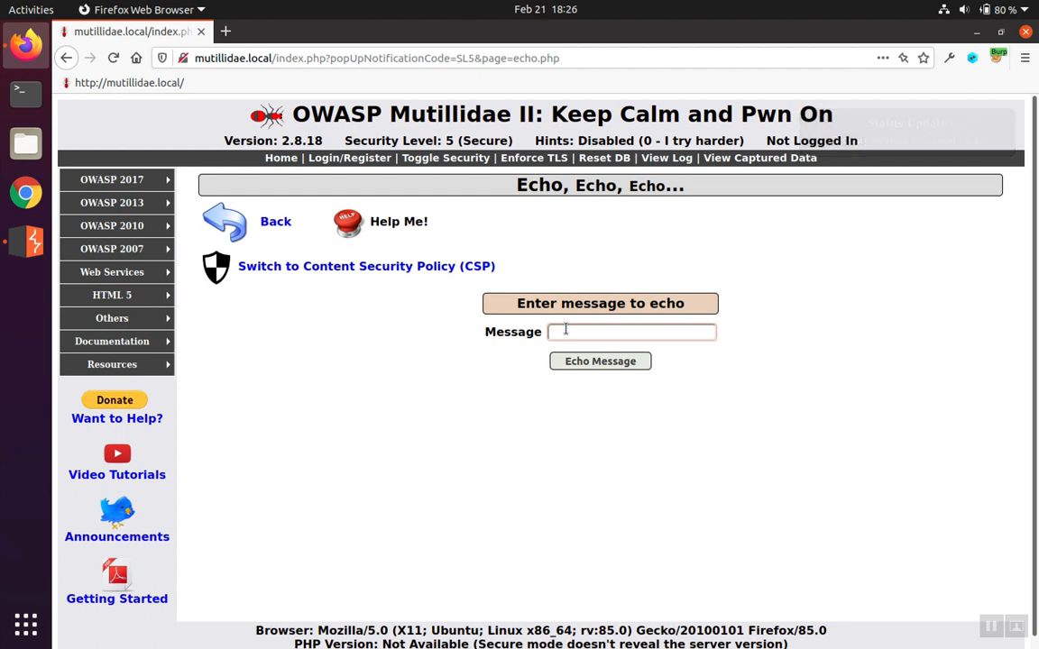
type("!@#$%^&*()[]\\{}|;'\"")
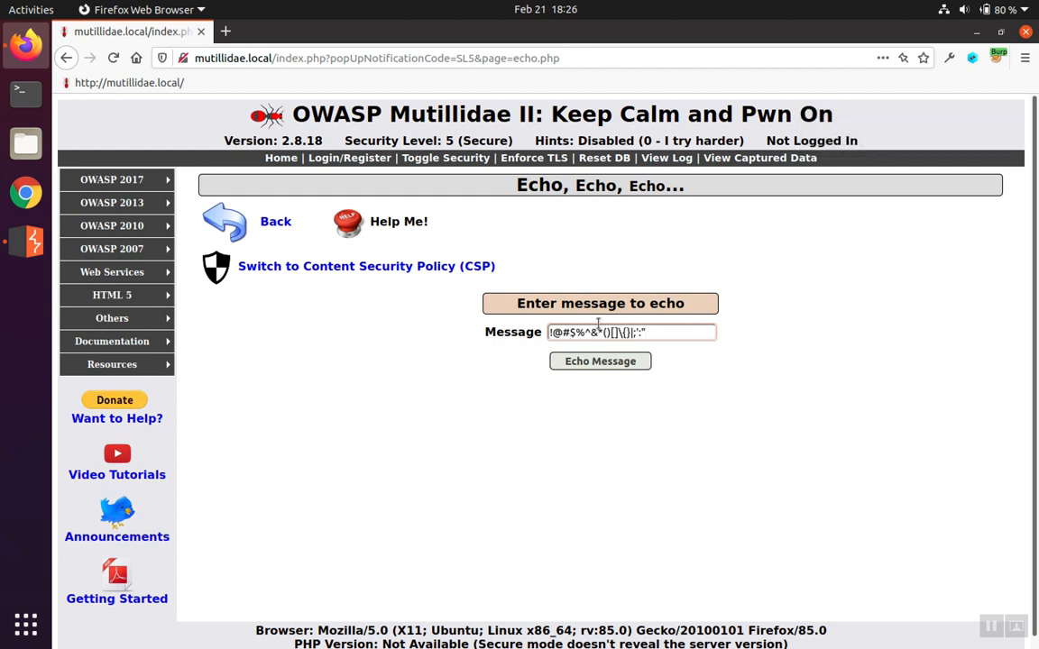
left_click(599, 361)
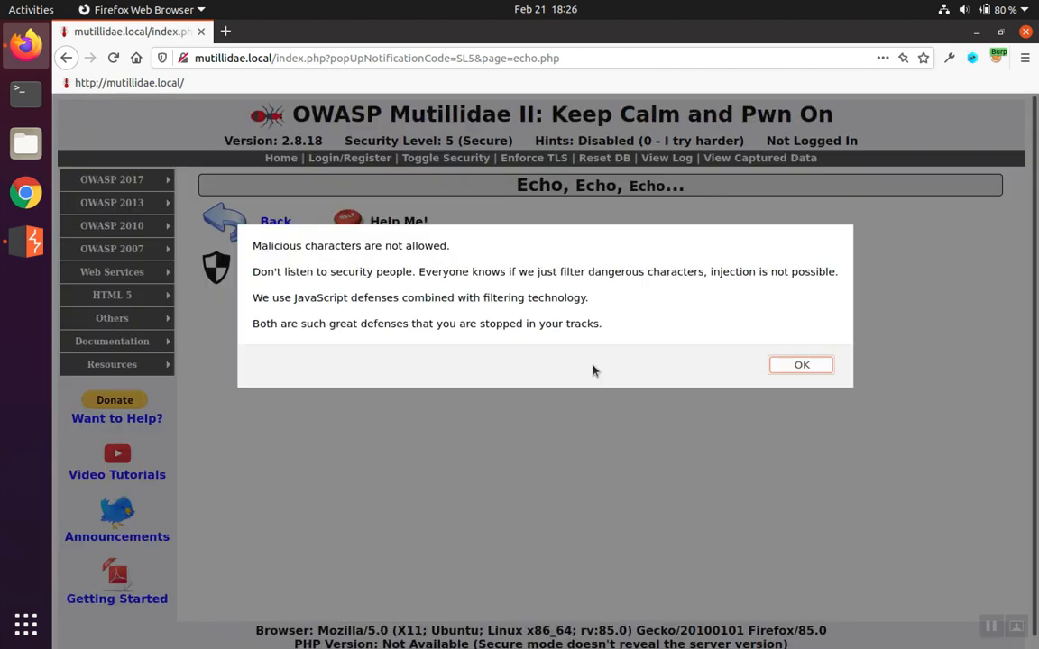
mouse_move(801, 374)
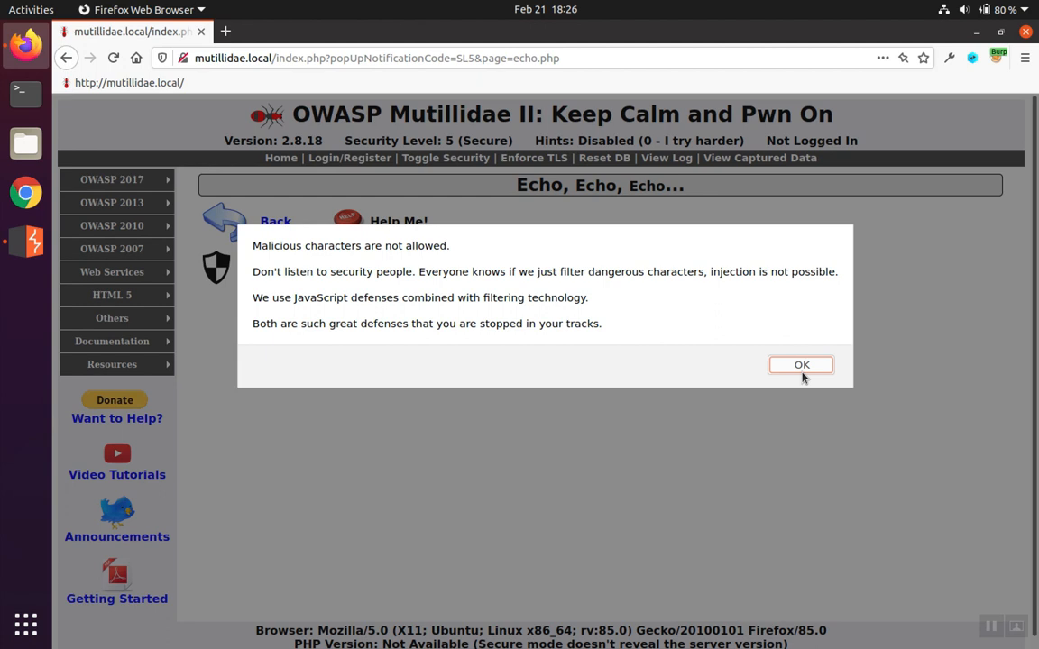
left_click(801, 364)
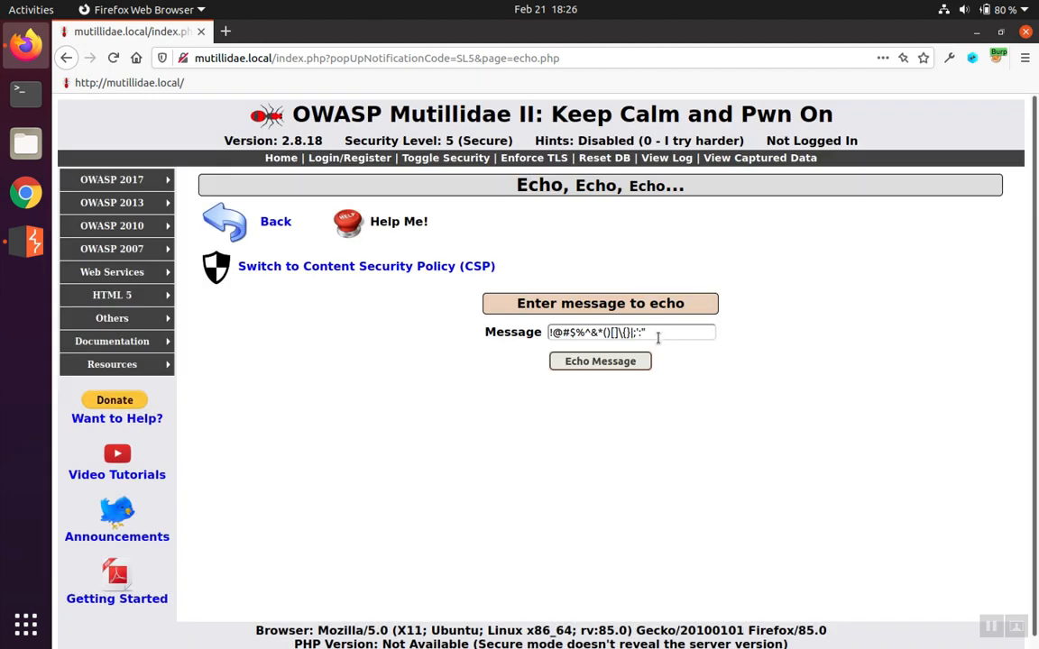
right_click(632, 332)
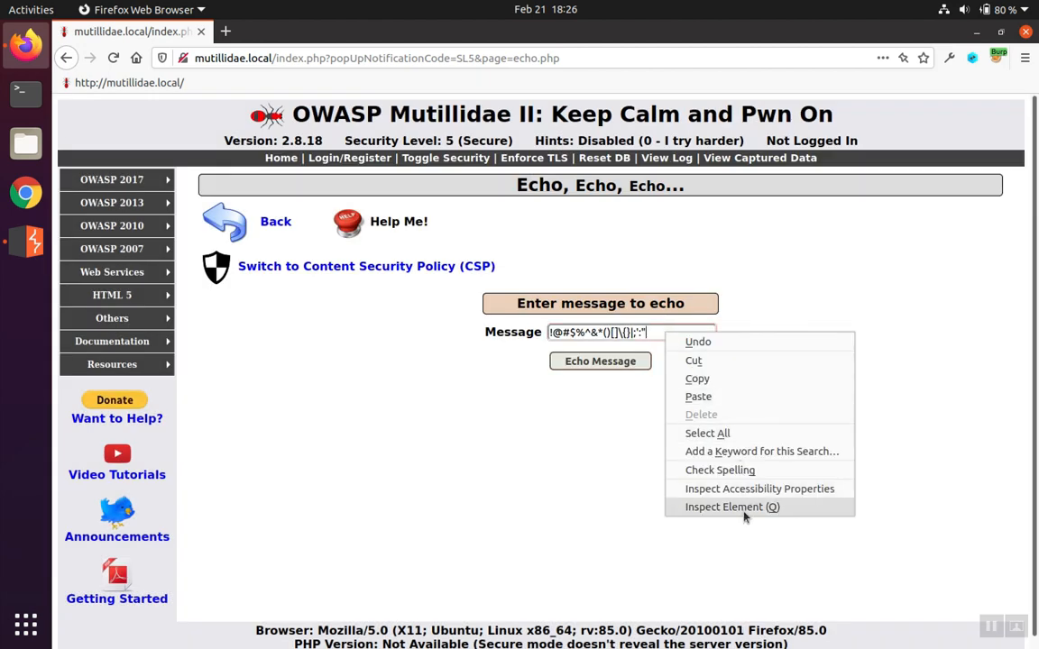
Inspect the form markup to remove client-side validation and echo the symbols message at level 5.
left_click(732, 506)
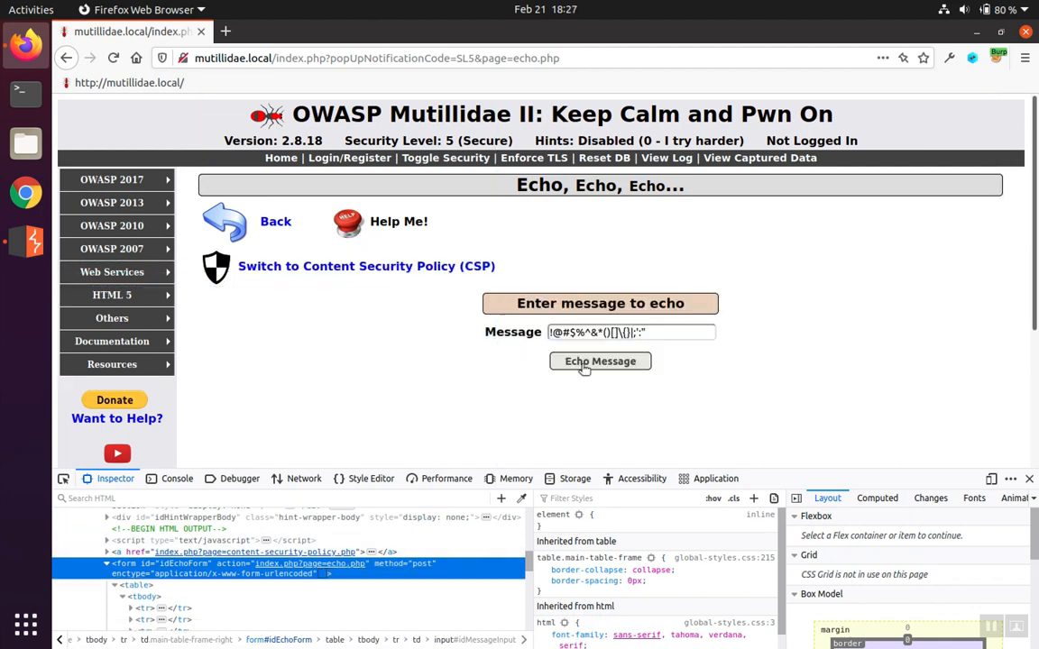
left_click(599, 361)
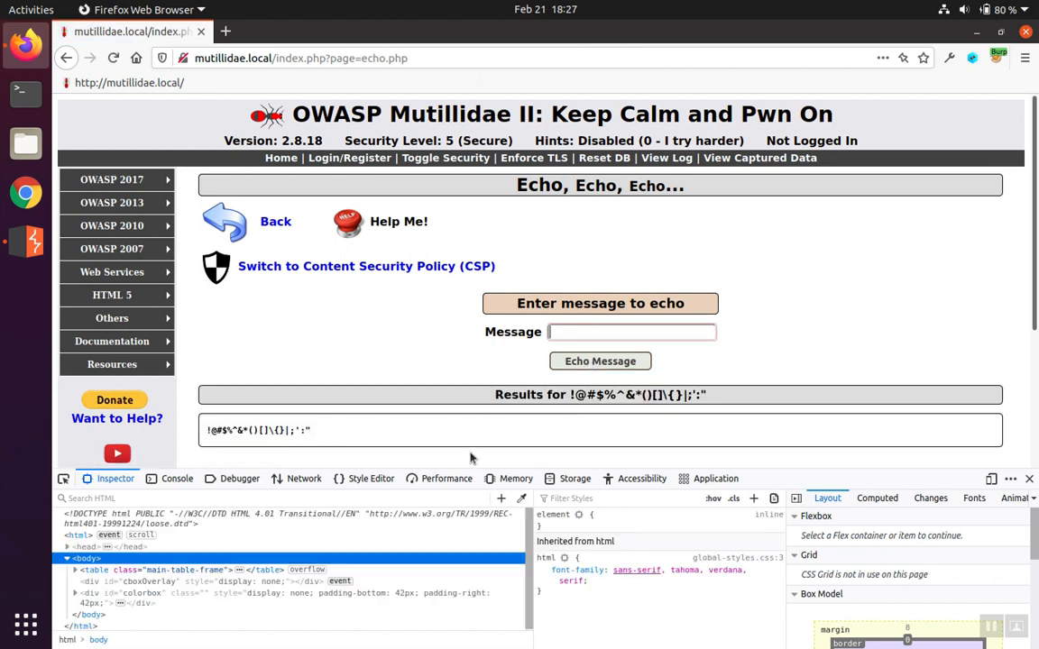
left_click(1029, 480)
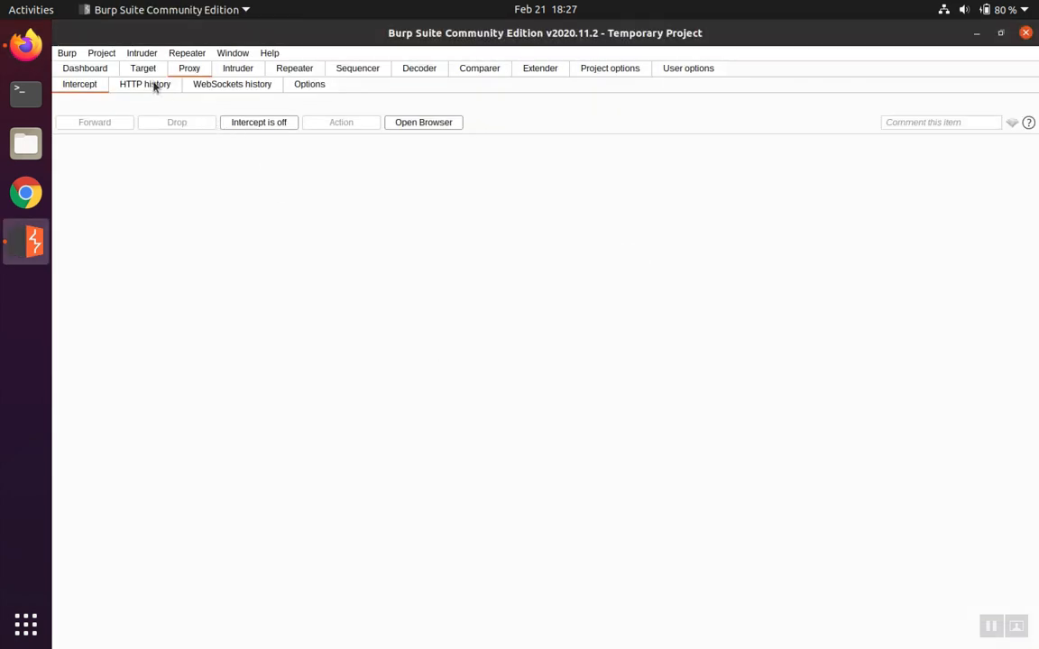
Select the latest level-5 echo POST in HTTP history and collapse the Inspector panel.
left_click(145, 85)
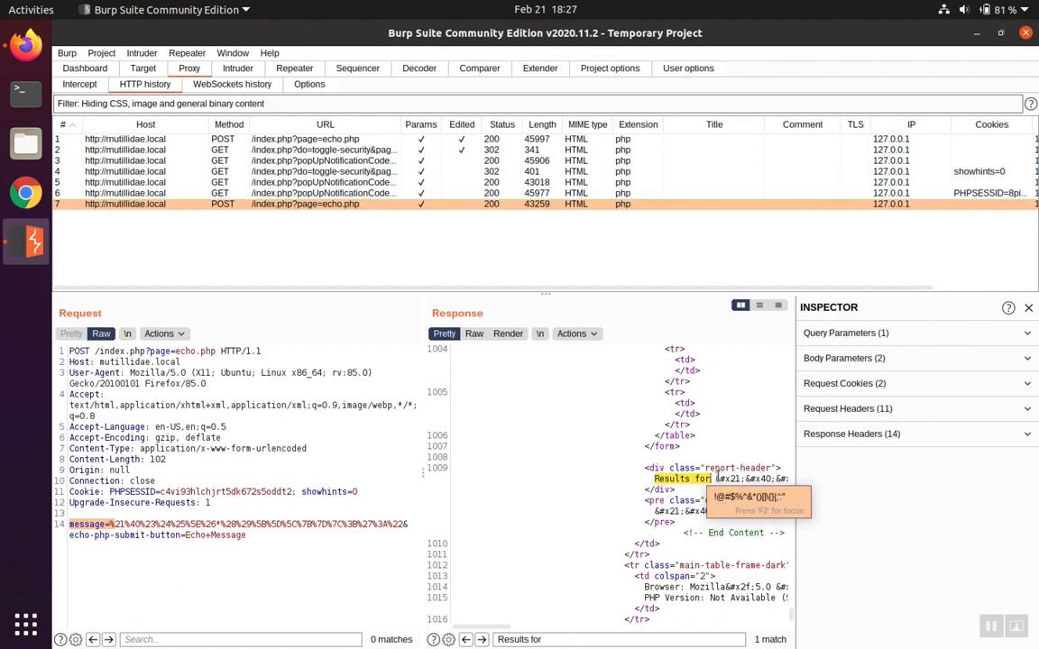
mouse_move(797, 370)
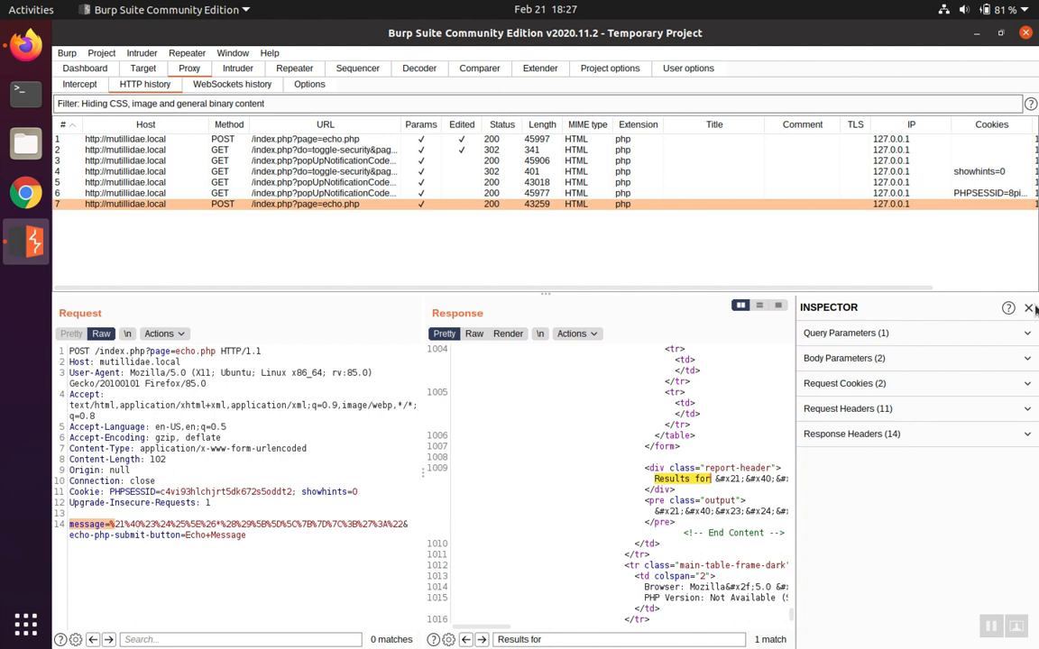
left_click(1029, 306)
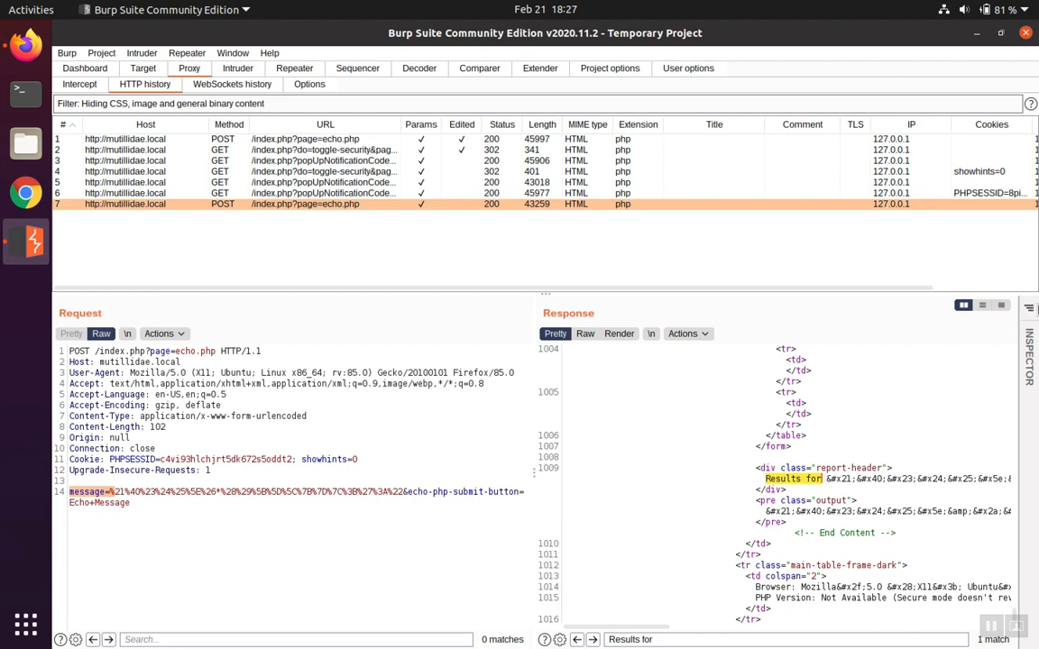
Stack request above response so the HTML-encoded results line reads in full.
left_click(982, 305)
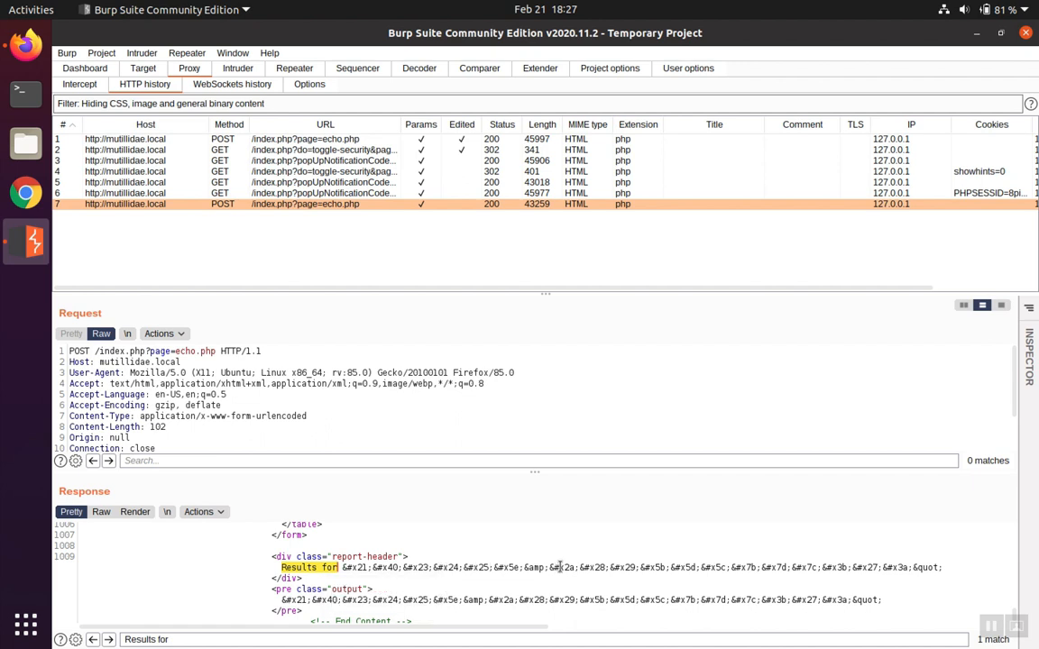
mouse_move(871, 556)
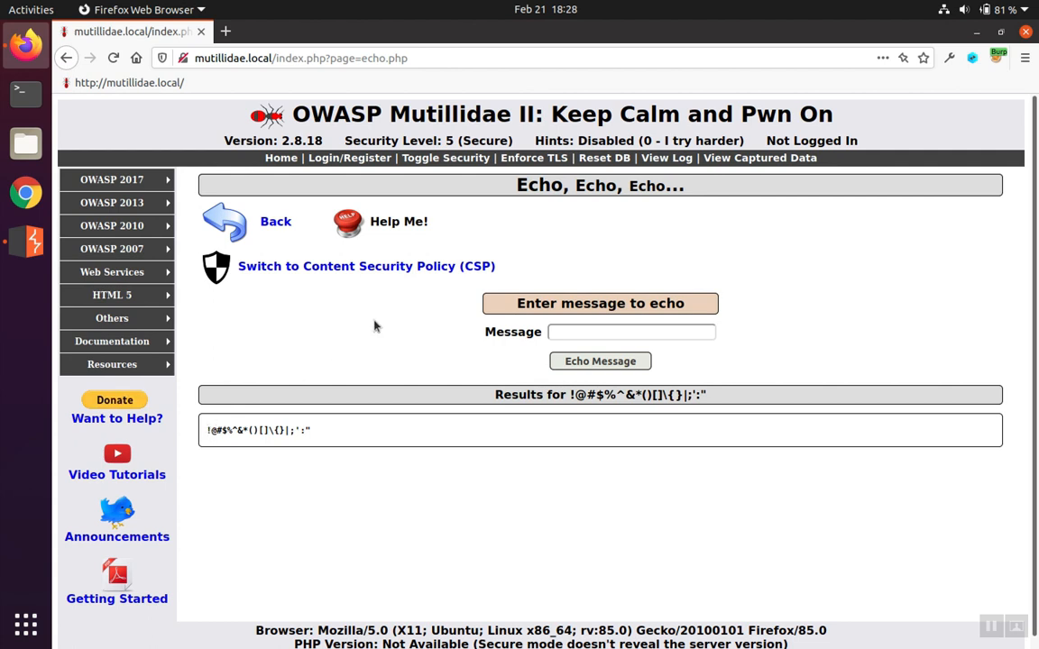
mouse_move(628, 260)
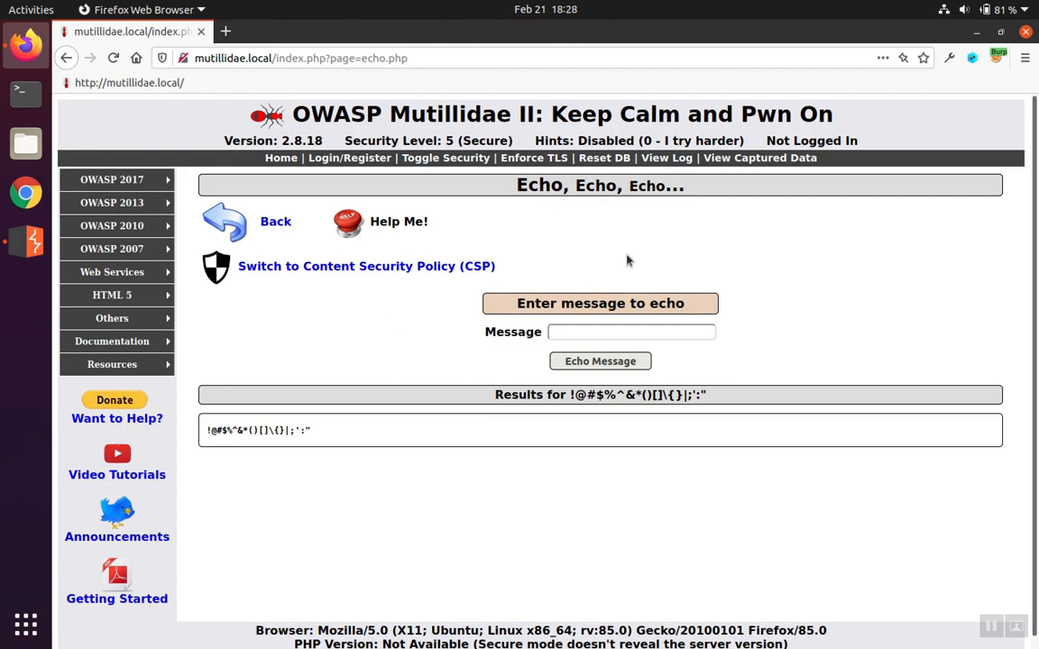